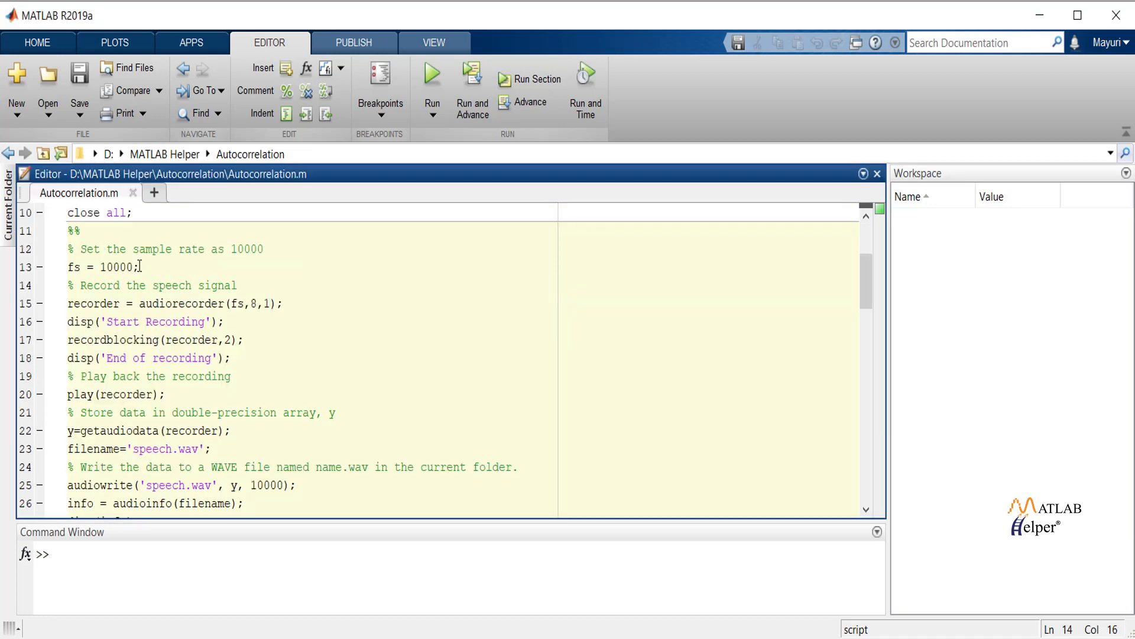
mouse_move(246, 322)
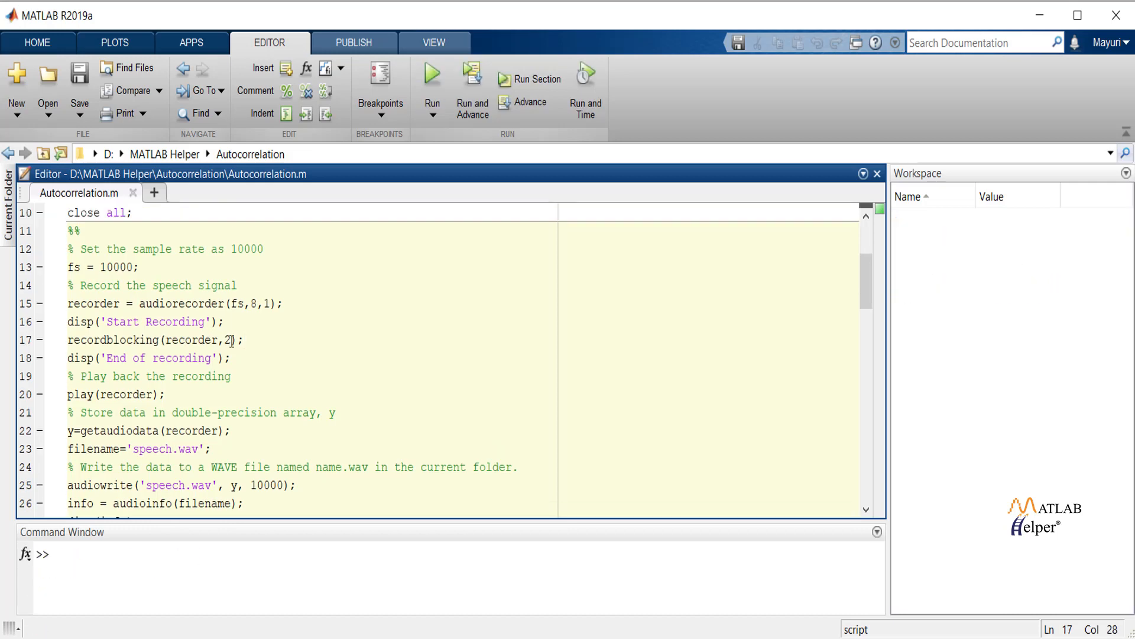
- Remove the playback lines and run Autocorrelation.m to record 20,000 speech samples into speech.wav
drag(67, 376, 165, 394)
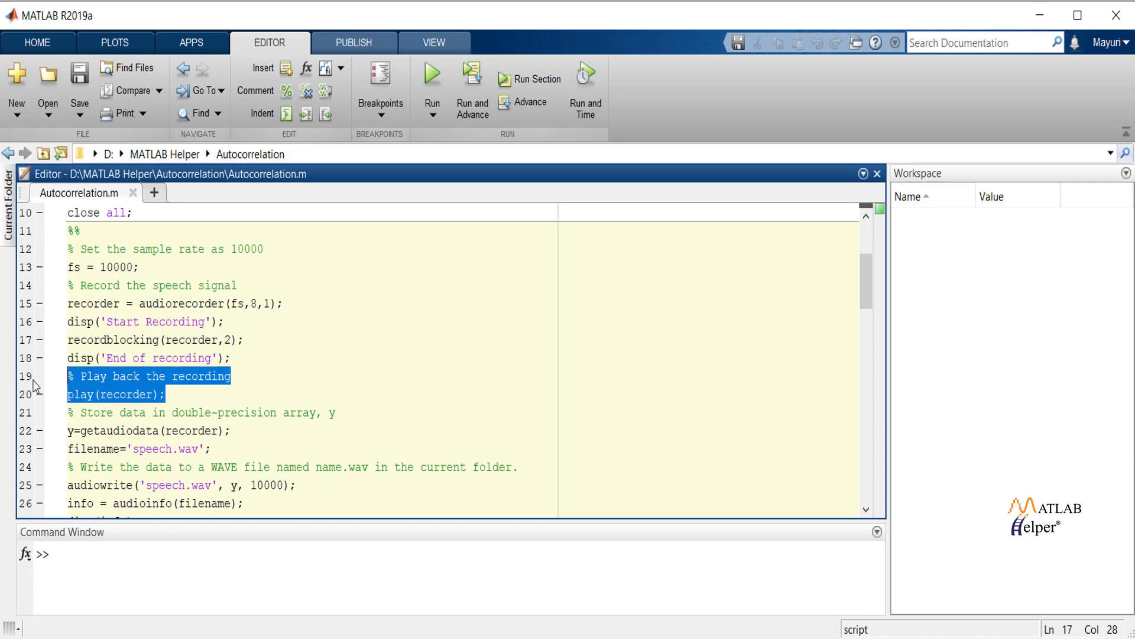
click(136, 449)
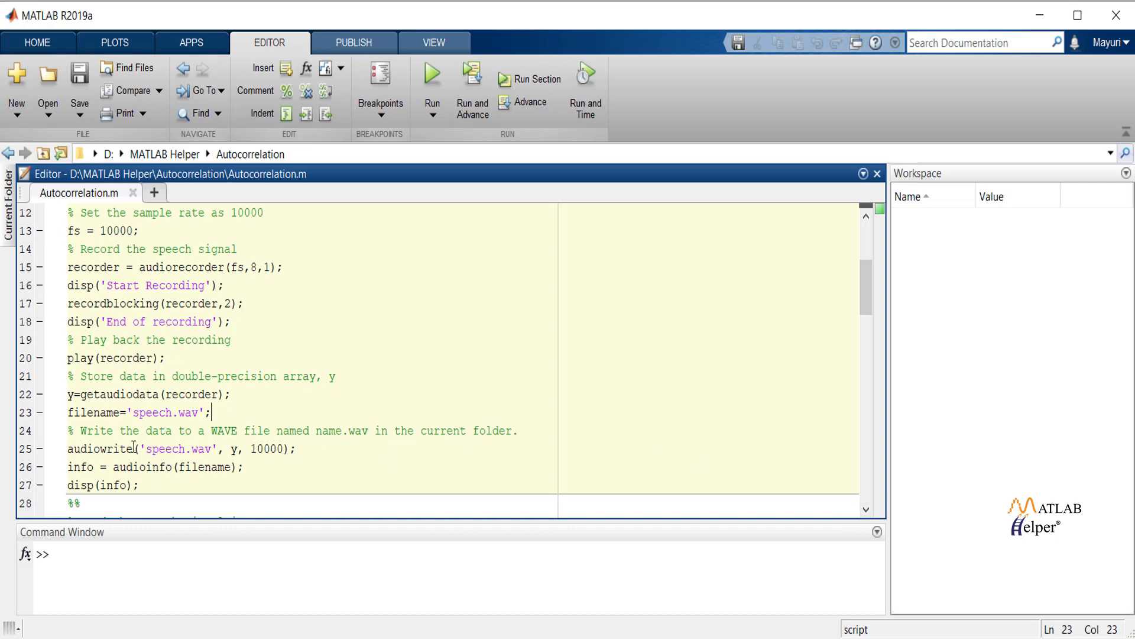
click(265, 485)
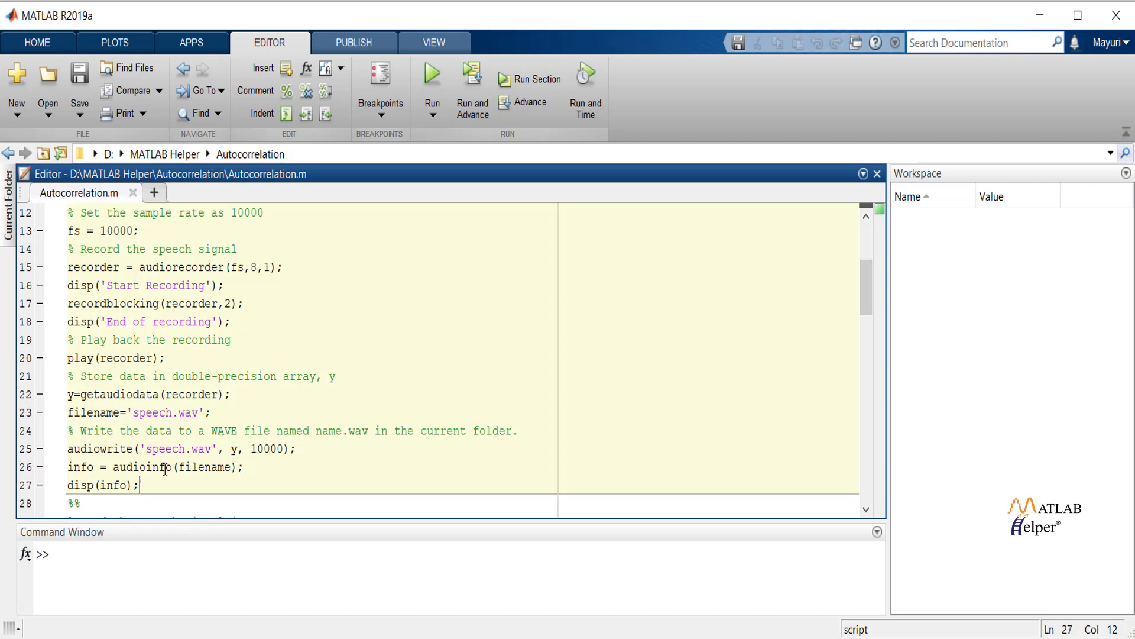
double_click(158, 467)
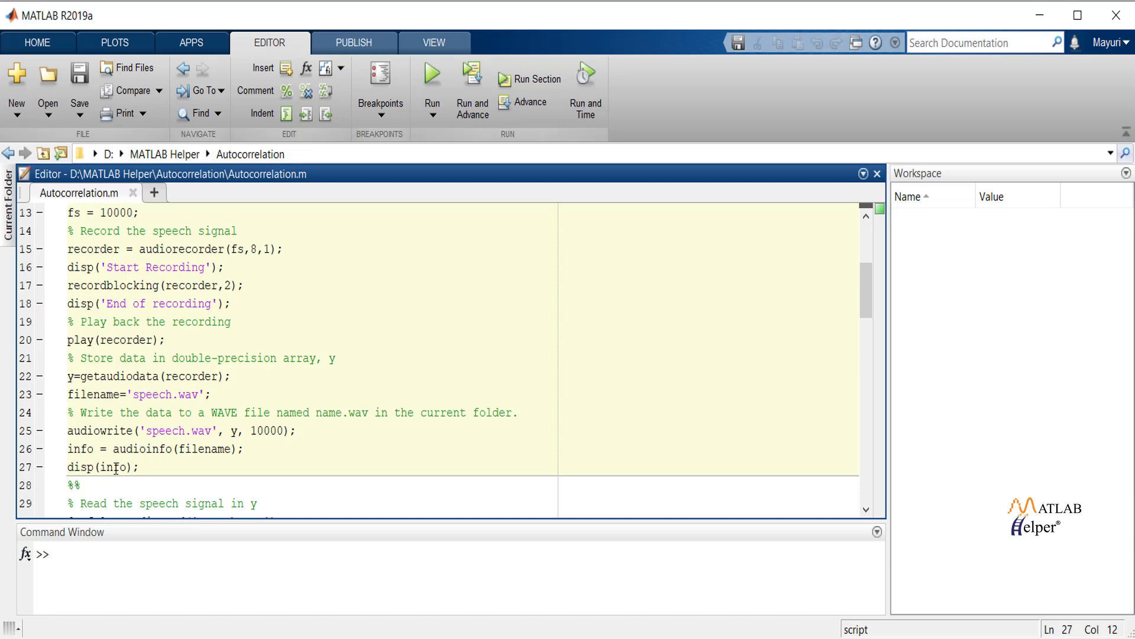
click(429, 74)
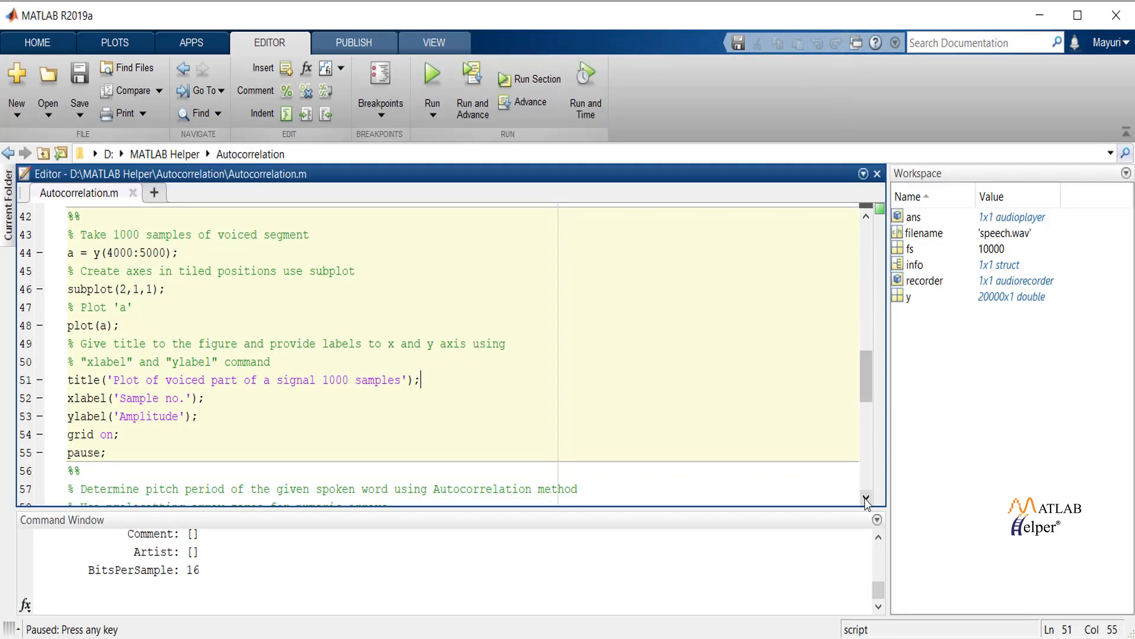
- Run the voiced-segment section to fill a with 1000 samples, then restart the script
scroll(down, 3)
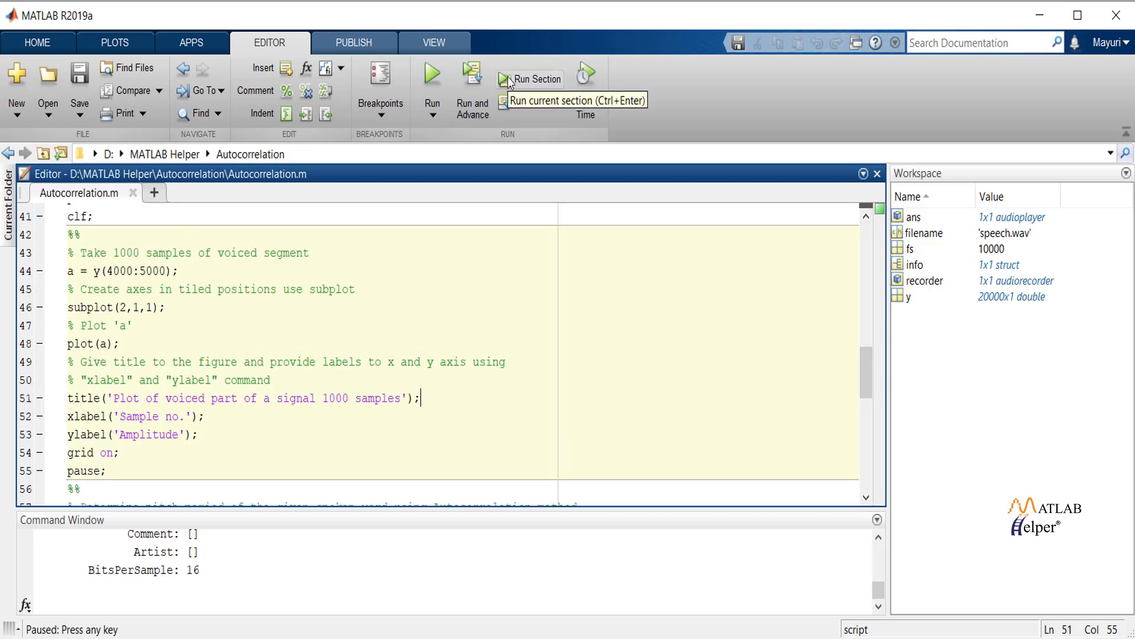
click(512, 78)
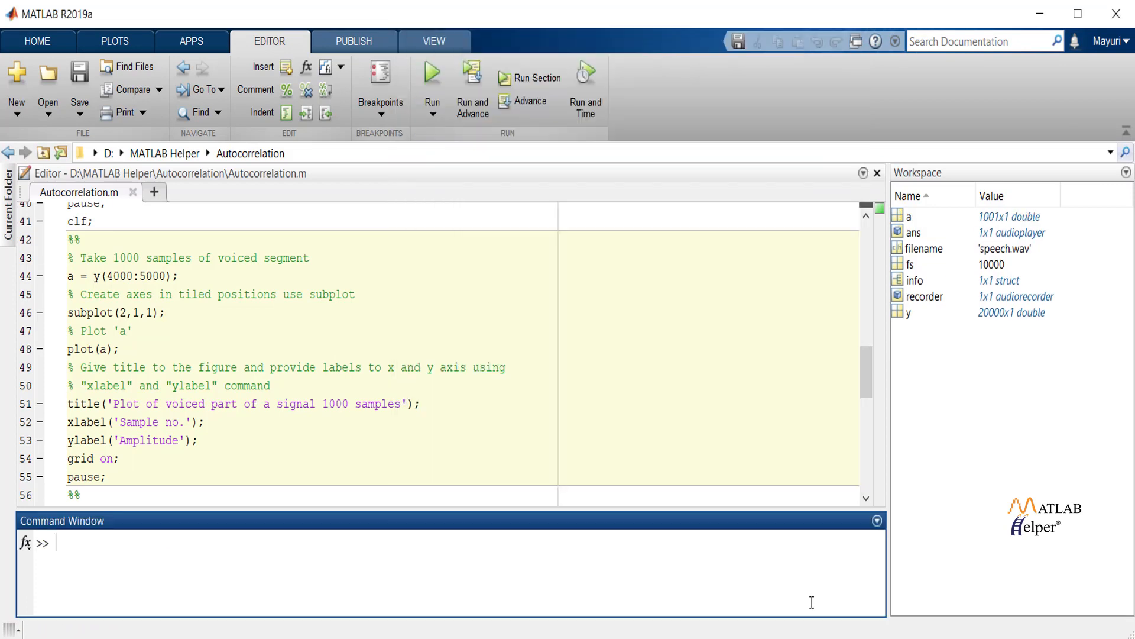
click(432, 73)
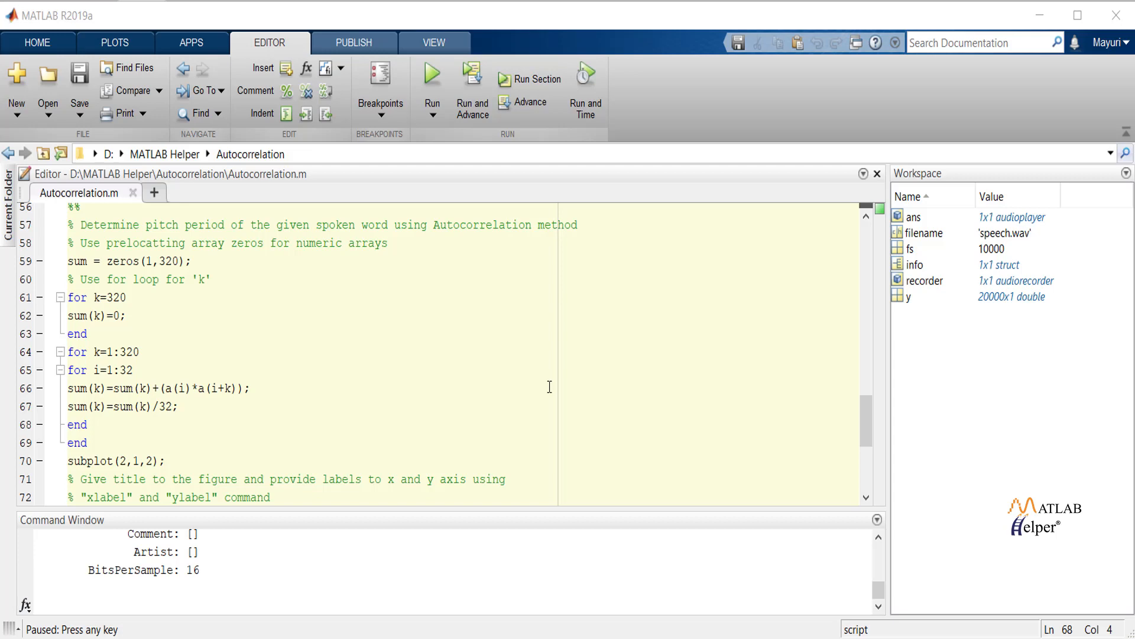
mouse_move(253, 254)
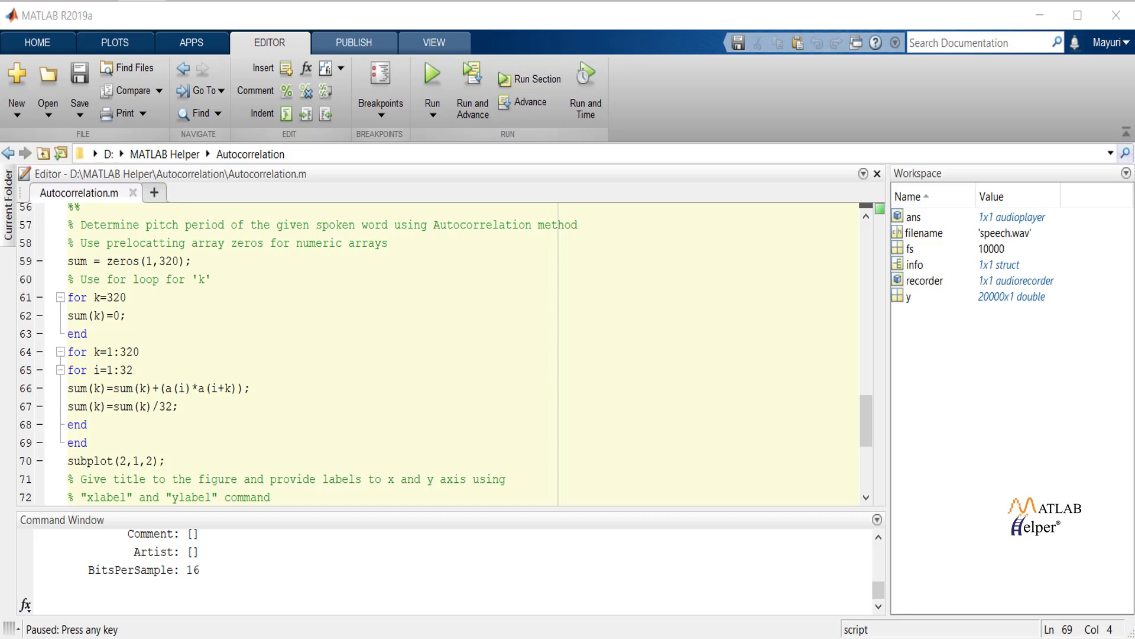
- Continue past the pause so Figure 1 plots the voiced samples above their autocorrelation
click(135, 372)
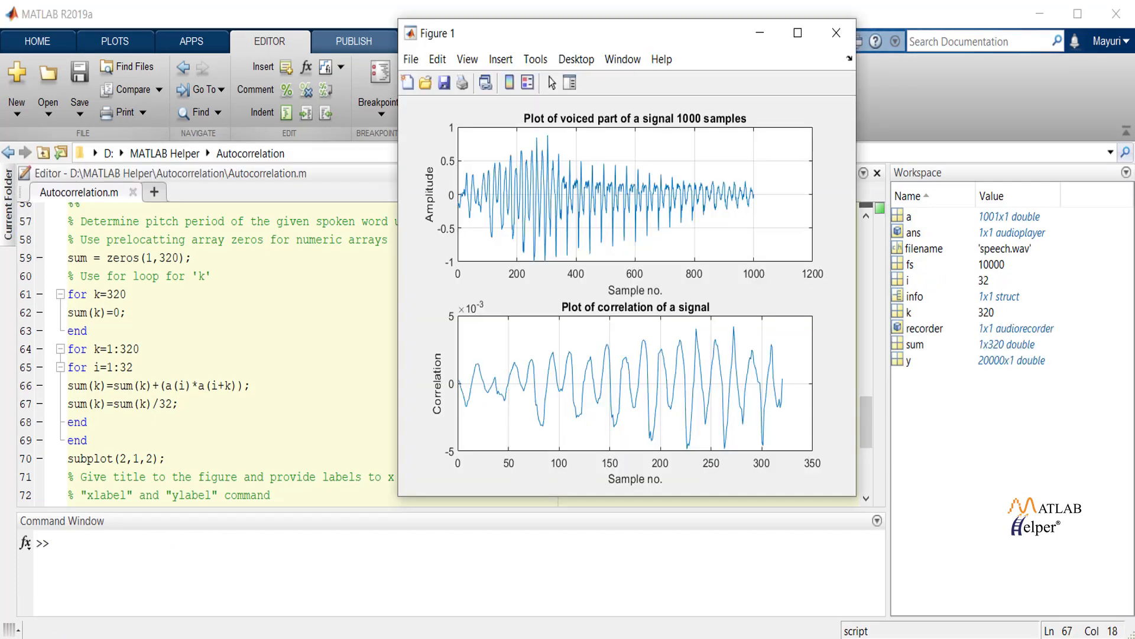
- Close Figure 1 and run the pitch section, printing peak locs and pitch 526.3158 Hz (period 19)
click(833, 34)
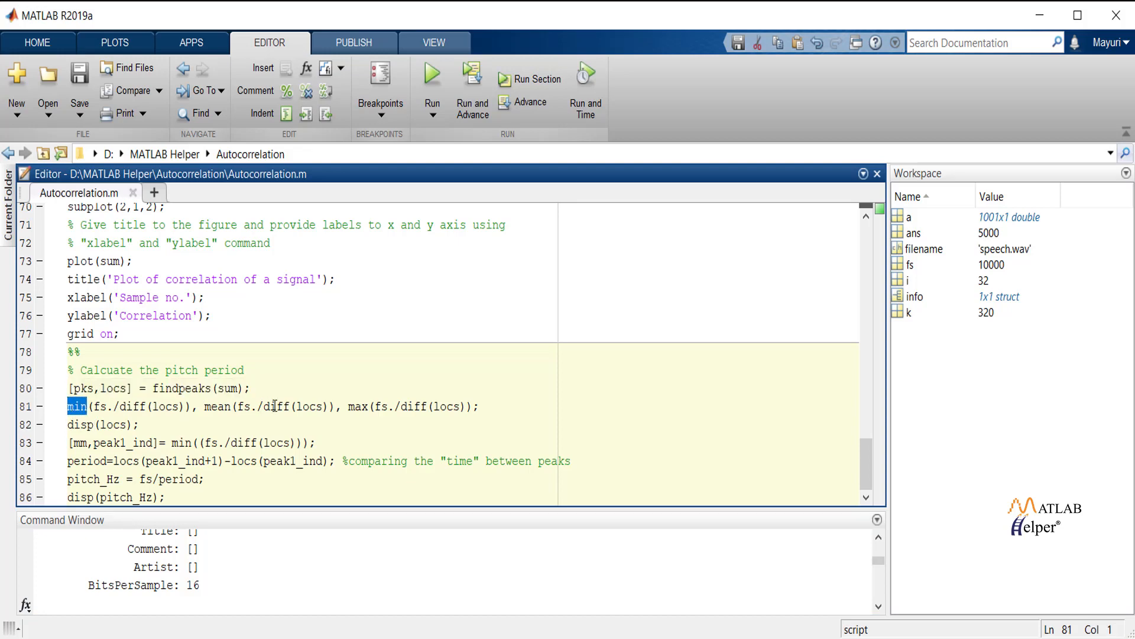
double_click(218, 407)
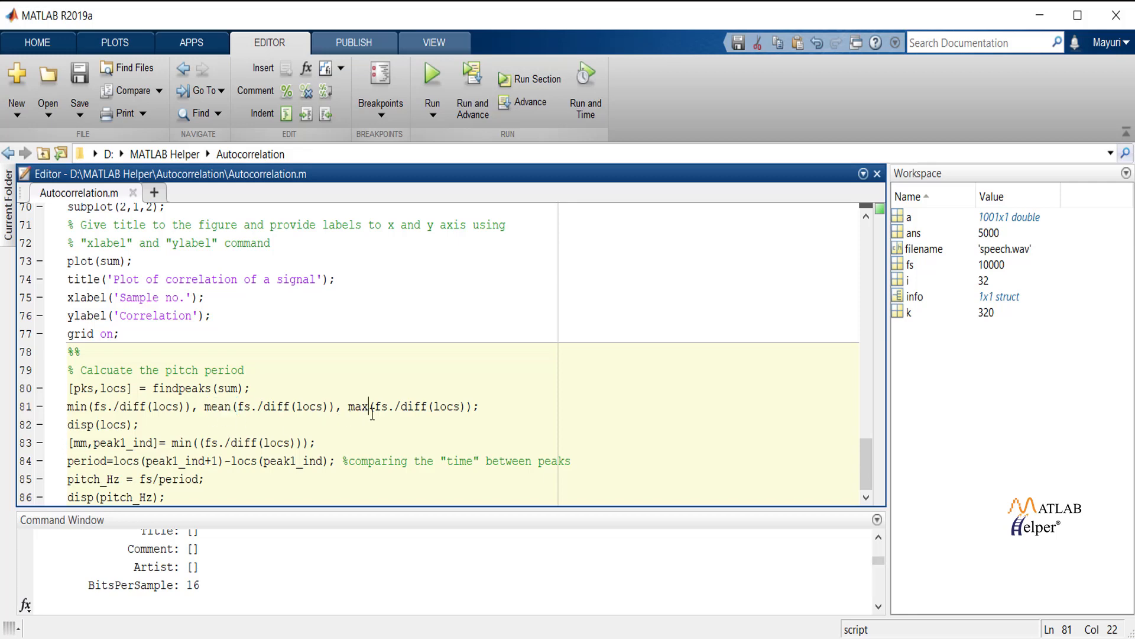
double_click(355, 407)
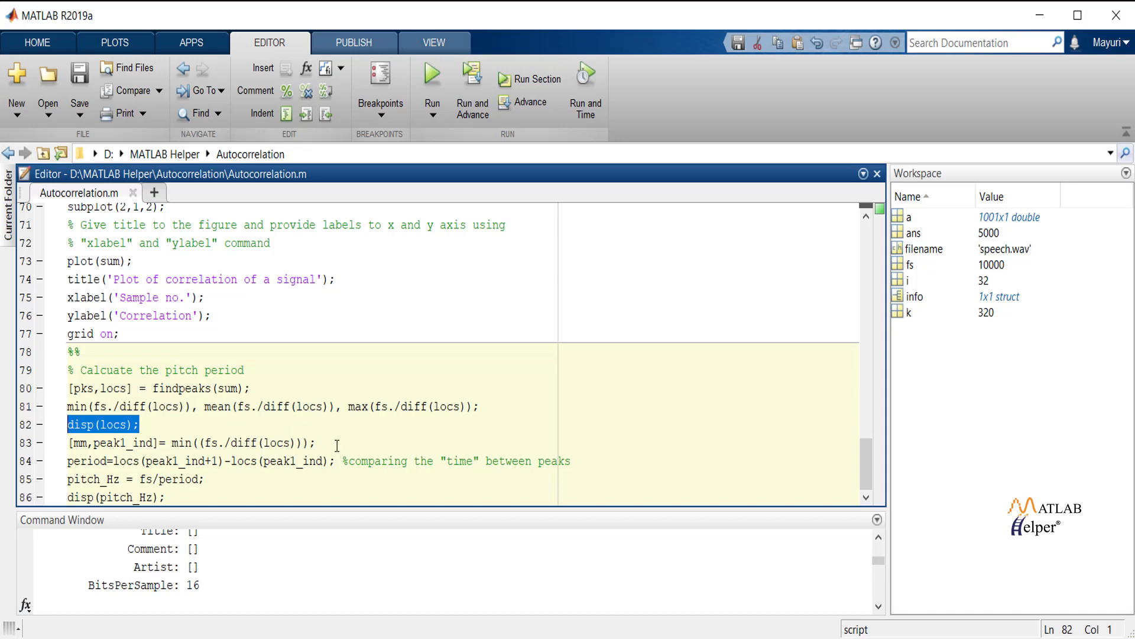
click(432, 74)
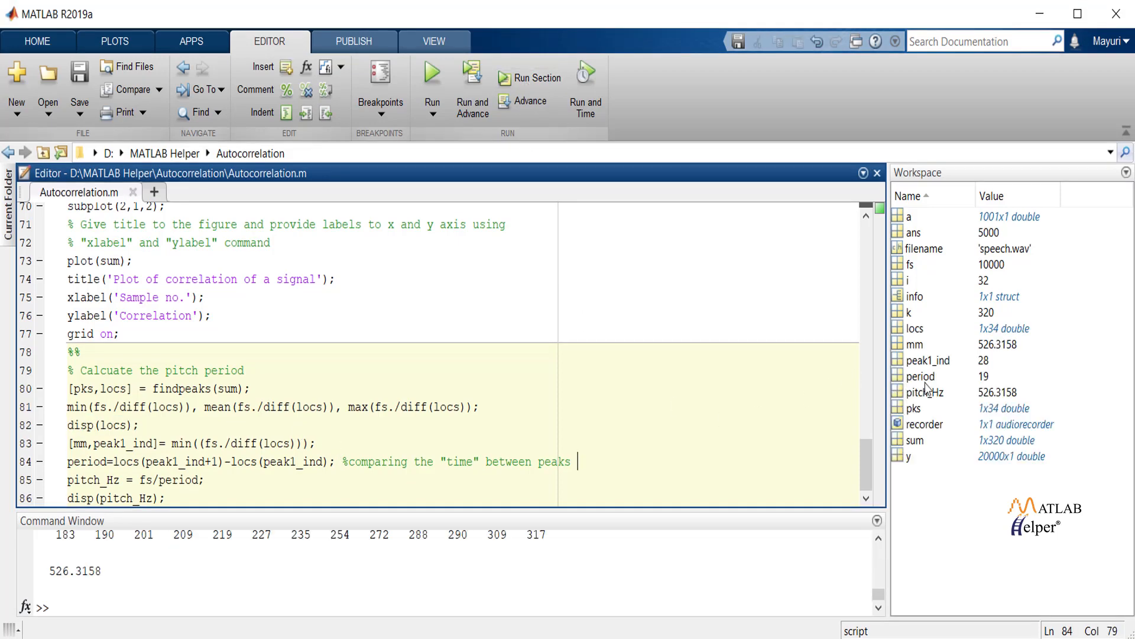
mouse_move(924, 392)
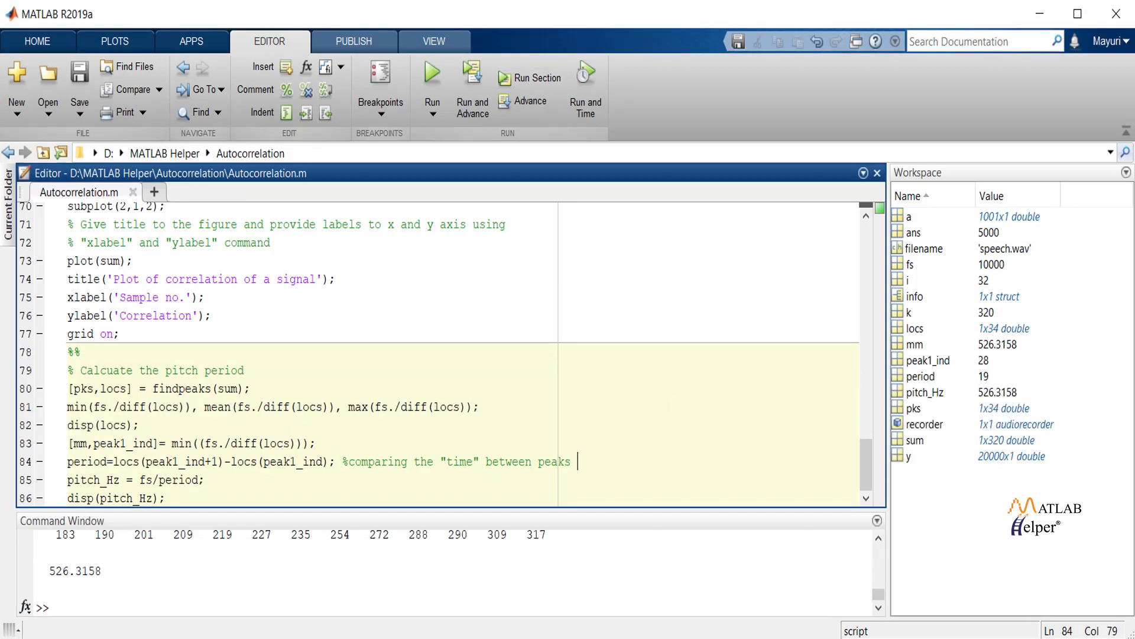